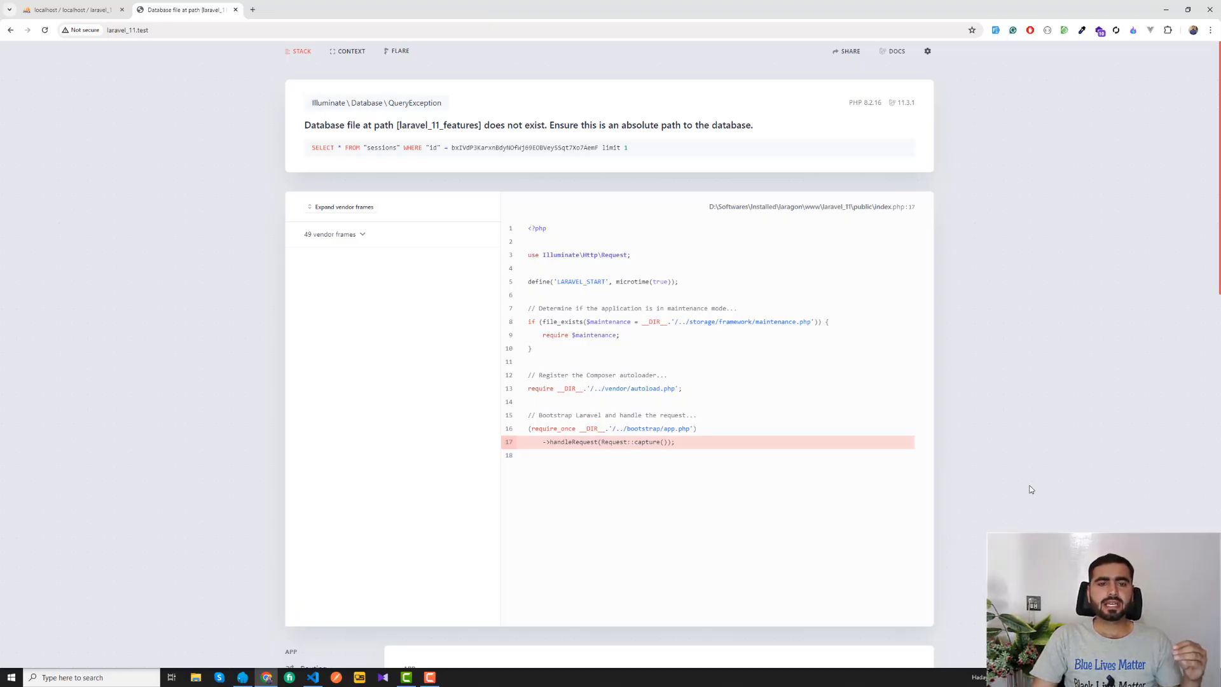
pyautogui.moveTo(957, 363)
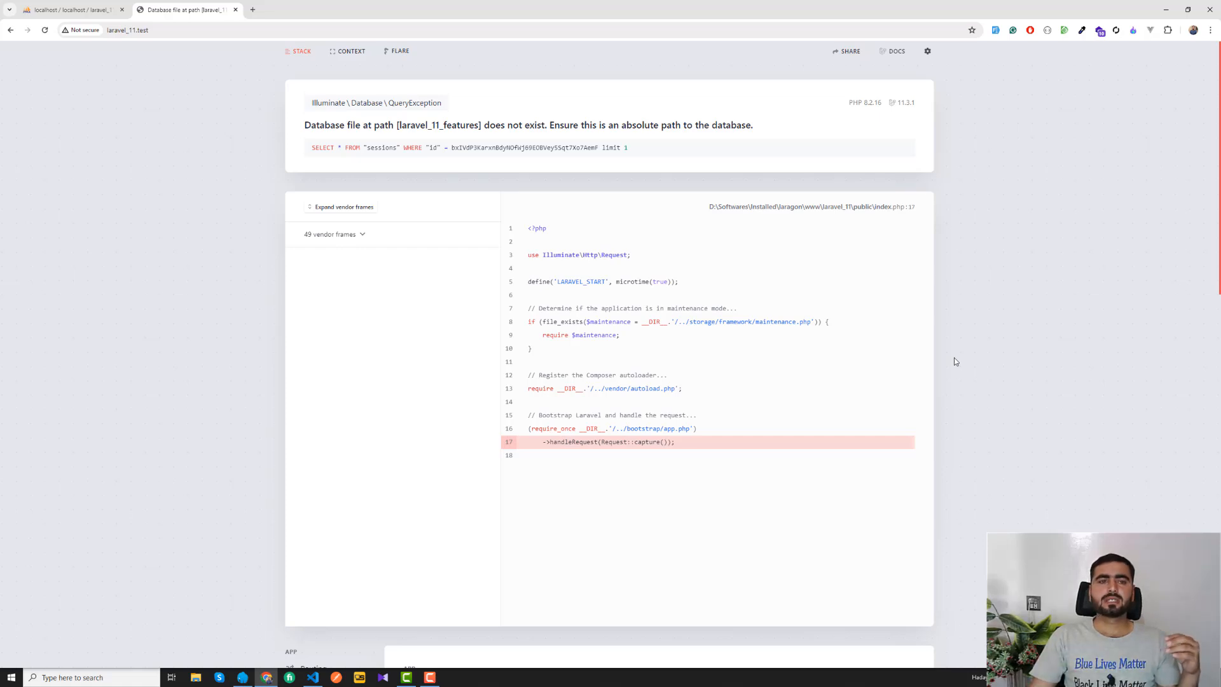
pyautogui.moveTo(300, 123)
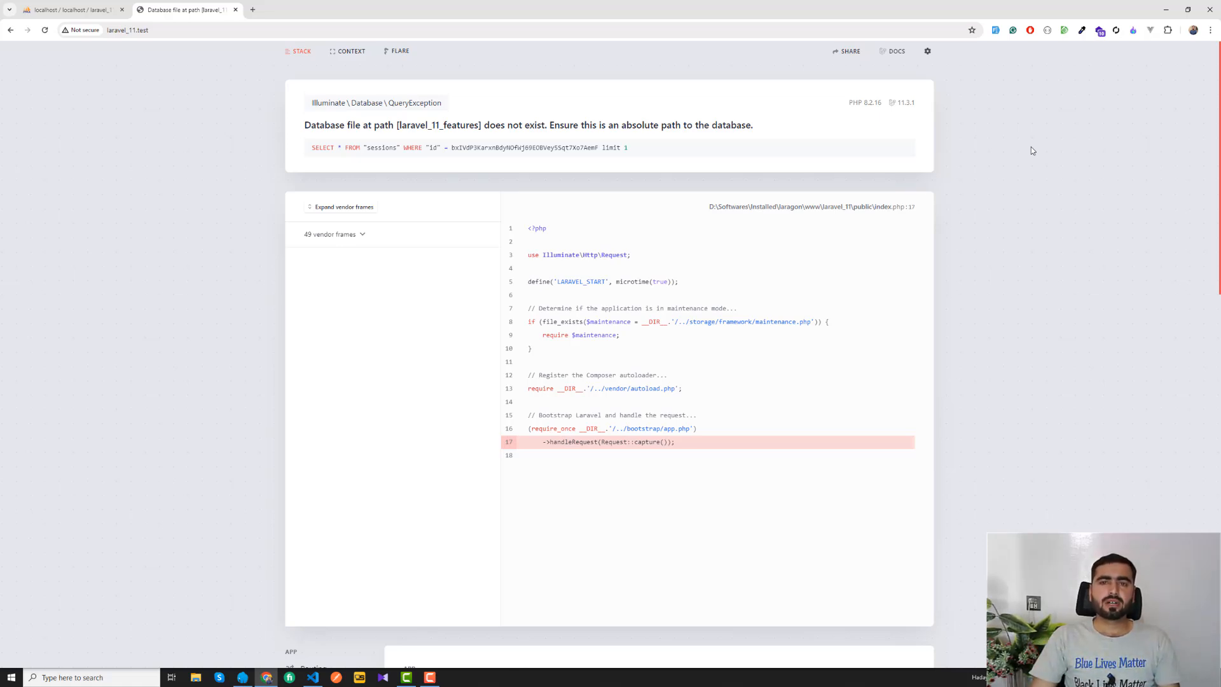
pyautogui.moveTo(1004, 204)
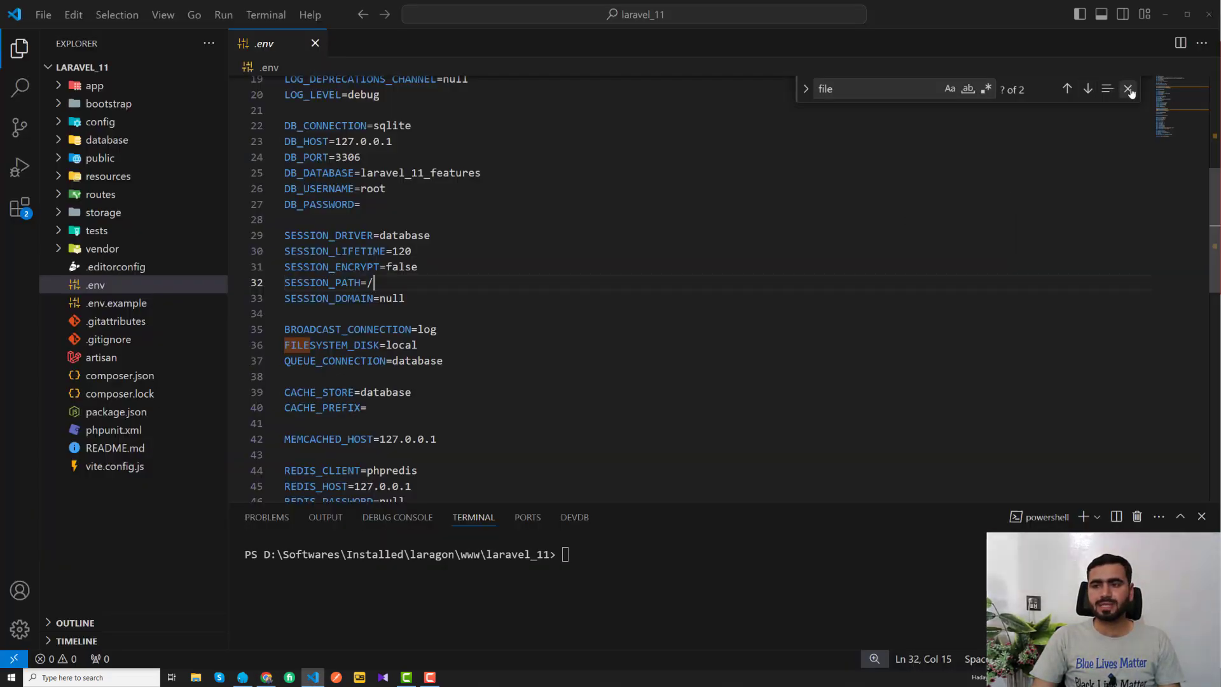
# Dismiss the Find widget and inspect the SESSION_DRIVER=database value without changing it
pyautogui.click(1128, 88)
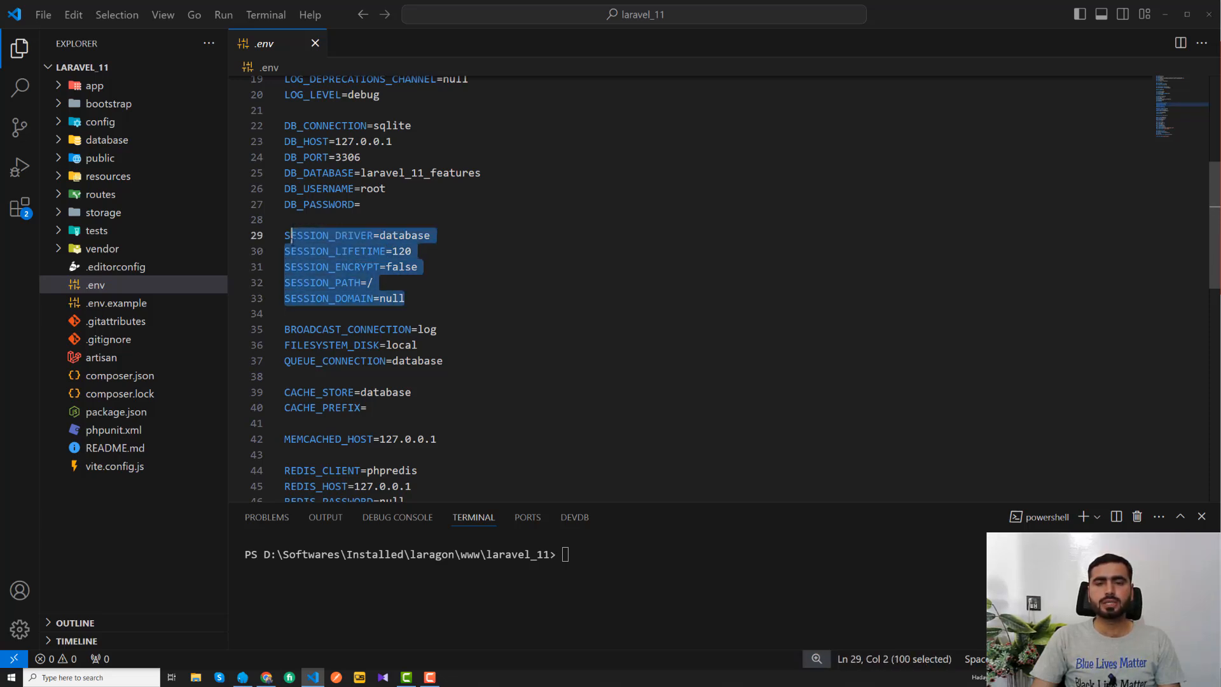
pyautogui.click(403, 236)
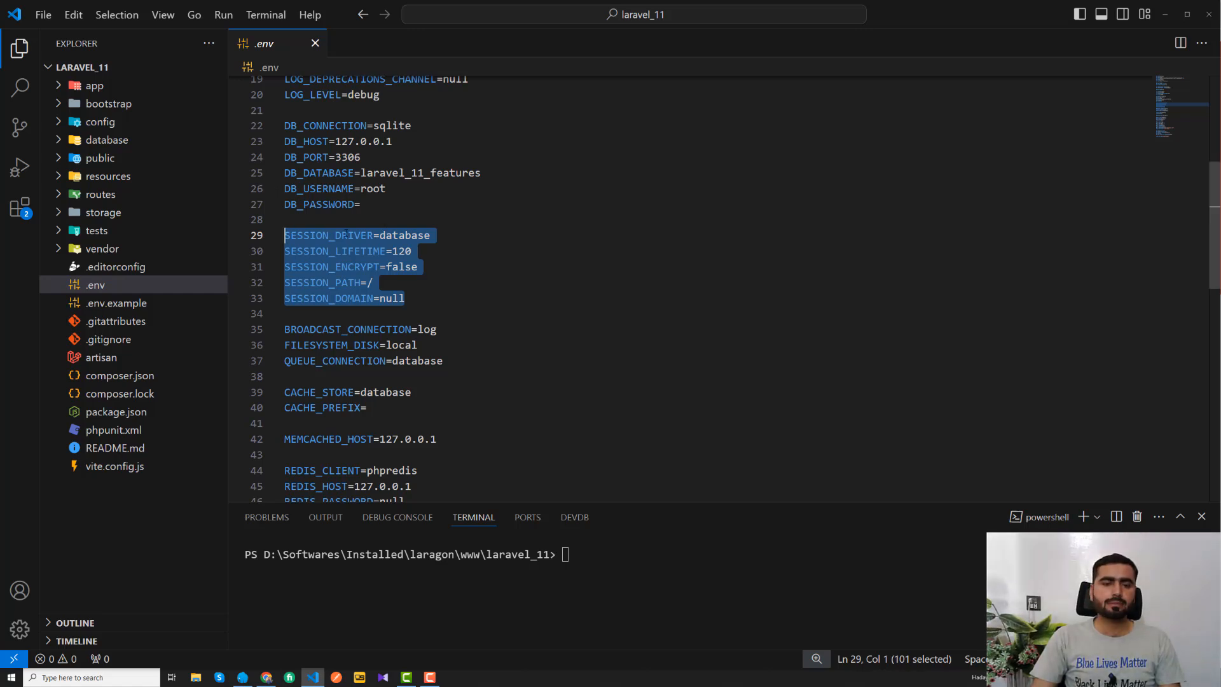
pyautogui.doubleClick(403, 236)
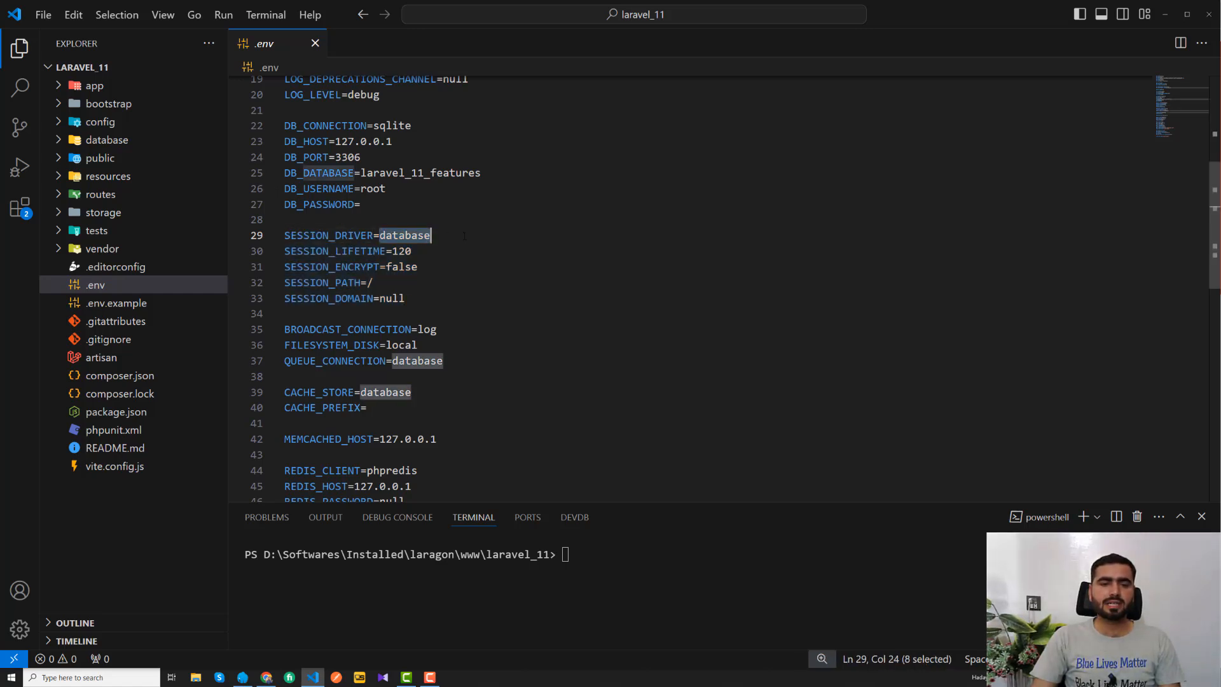
pyautogui.click(432, 235)
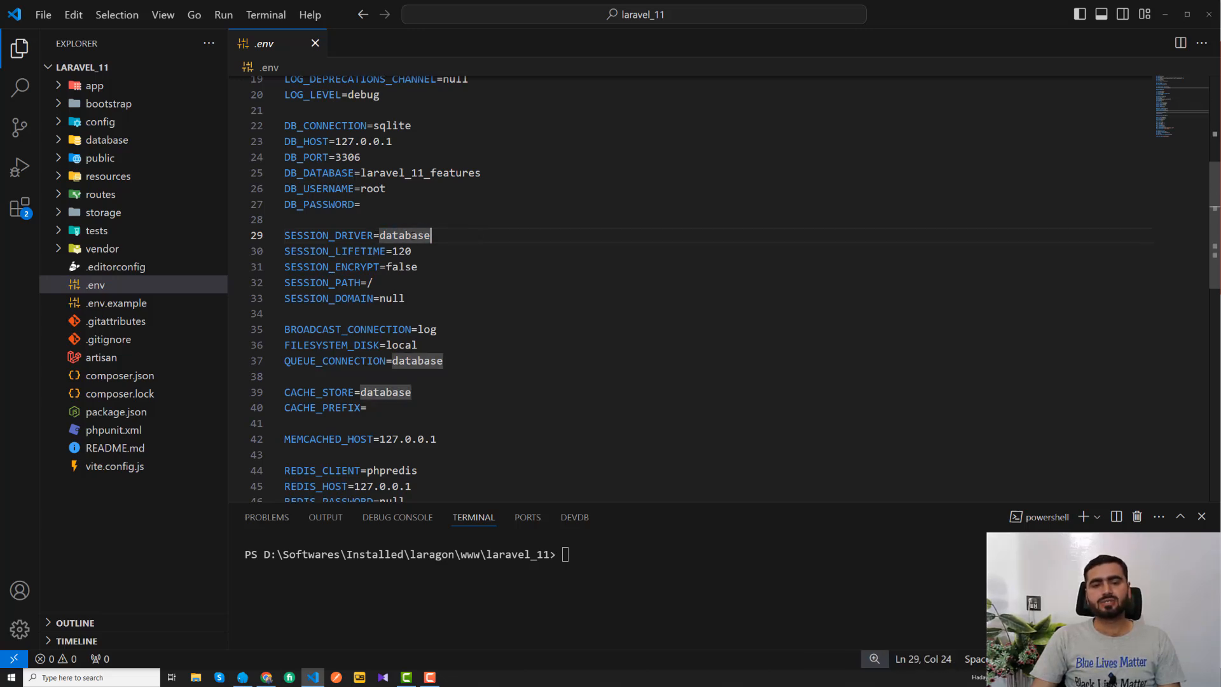
pyautogui.doubleClick(403, 235)
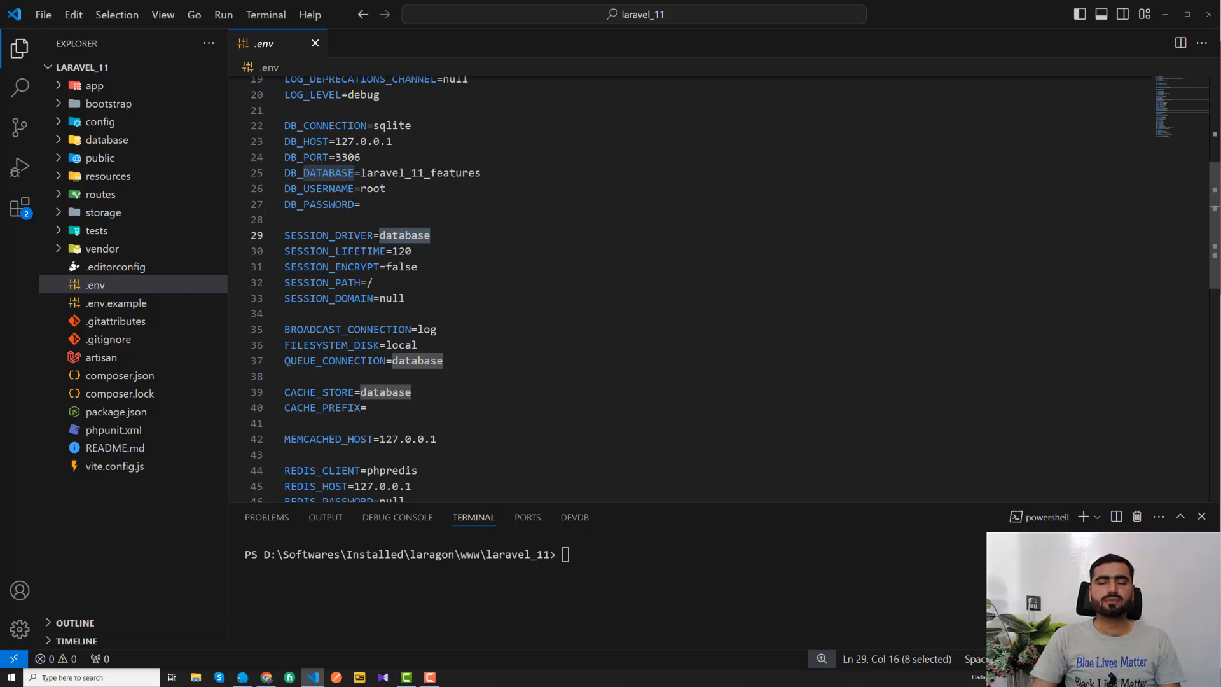
pyautogui.click(430, 236)
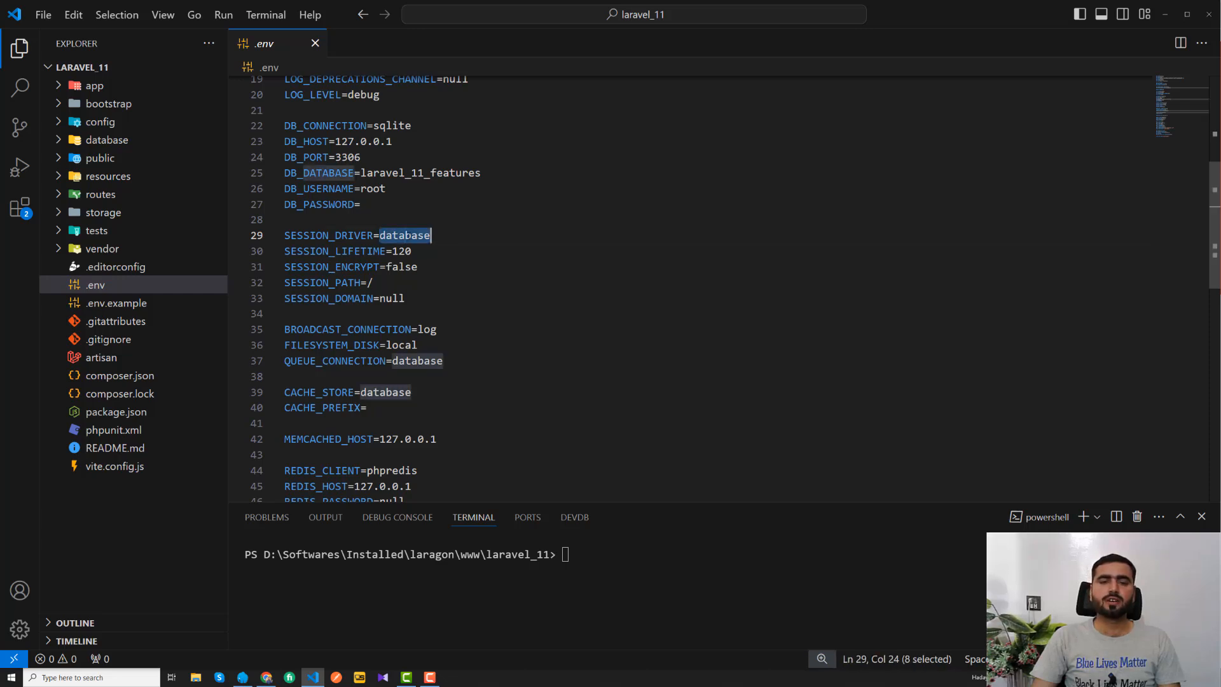
pyautogui.click(448, 235)
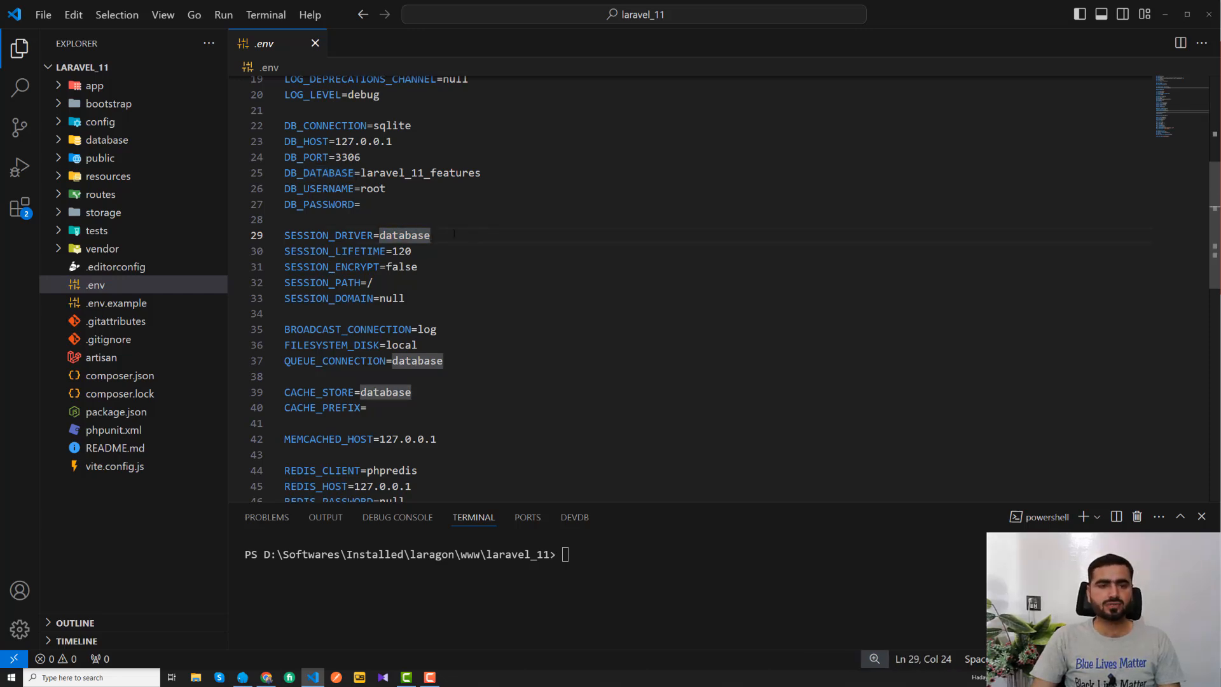
pyautogui.moveTo(99, 122)
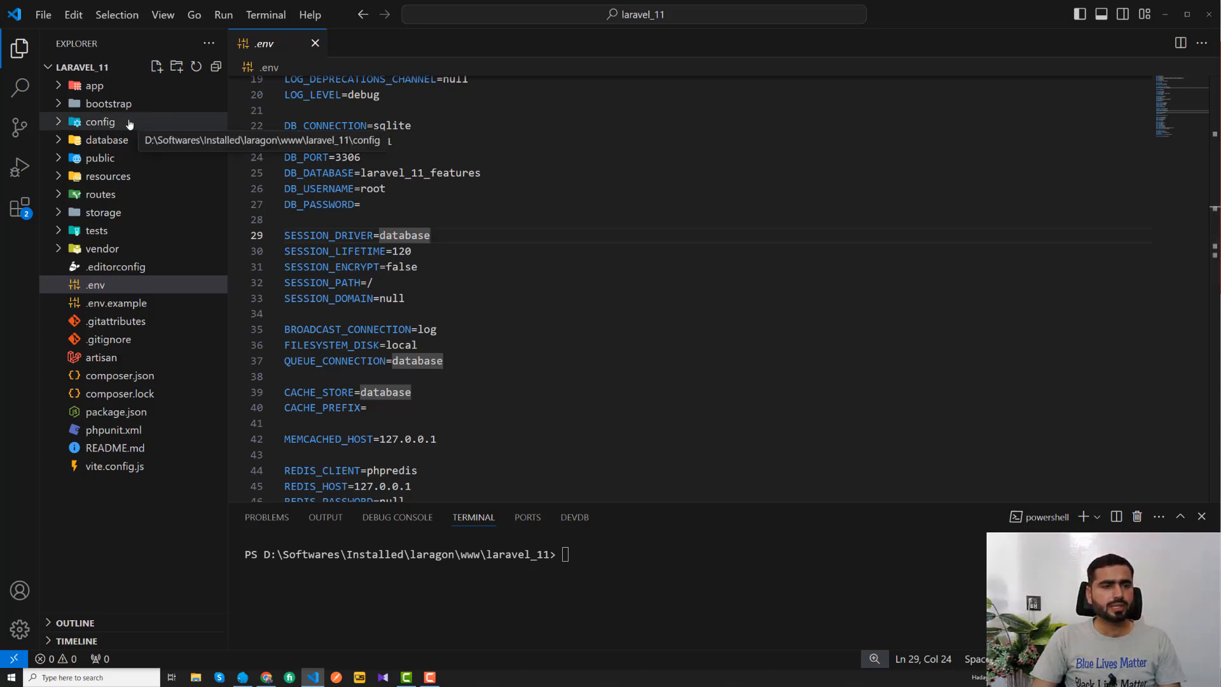
# Review config/session.php from the Explorer, scrolling to the default driver setting
pyautogui.click(99, 122)
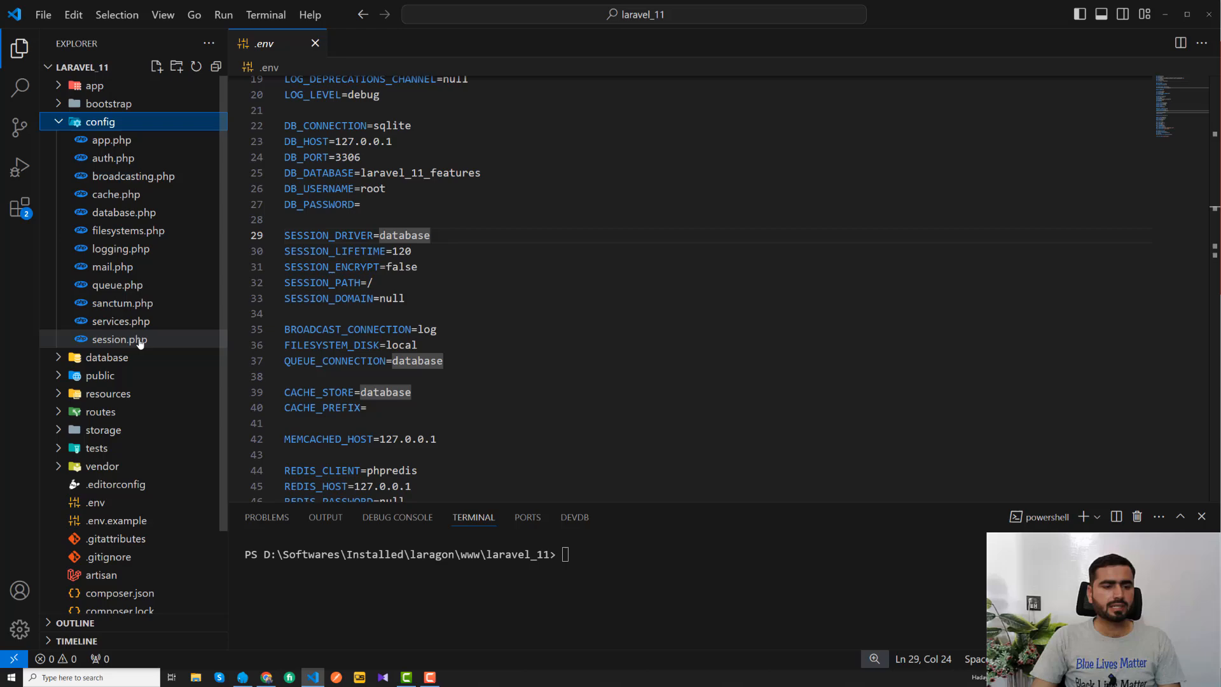
pyautogui.click(120, 338)
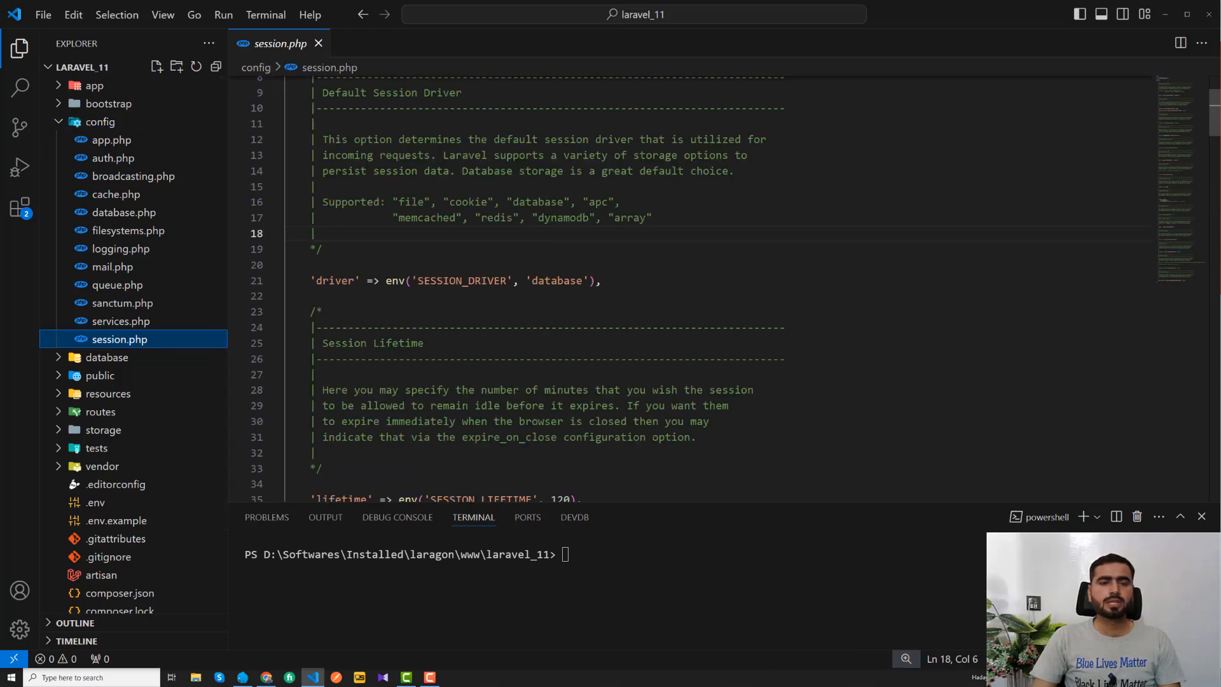
pyautogui.scroll(3)
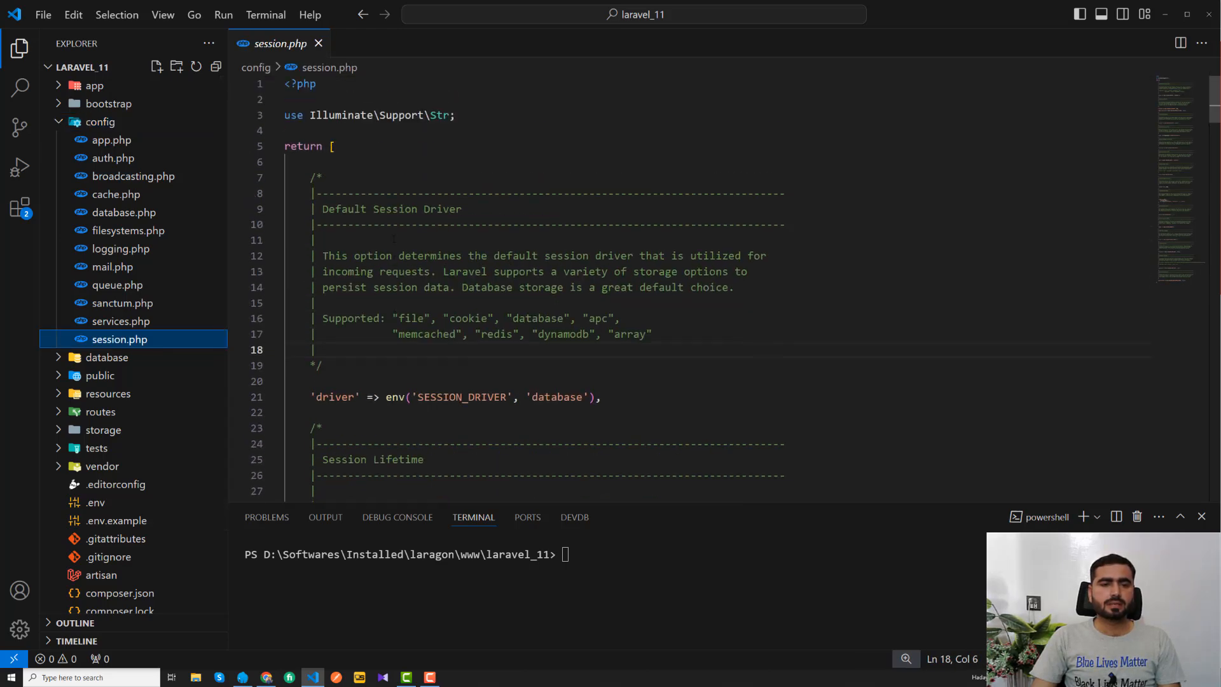
pyautogui.click(483, 272)
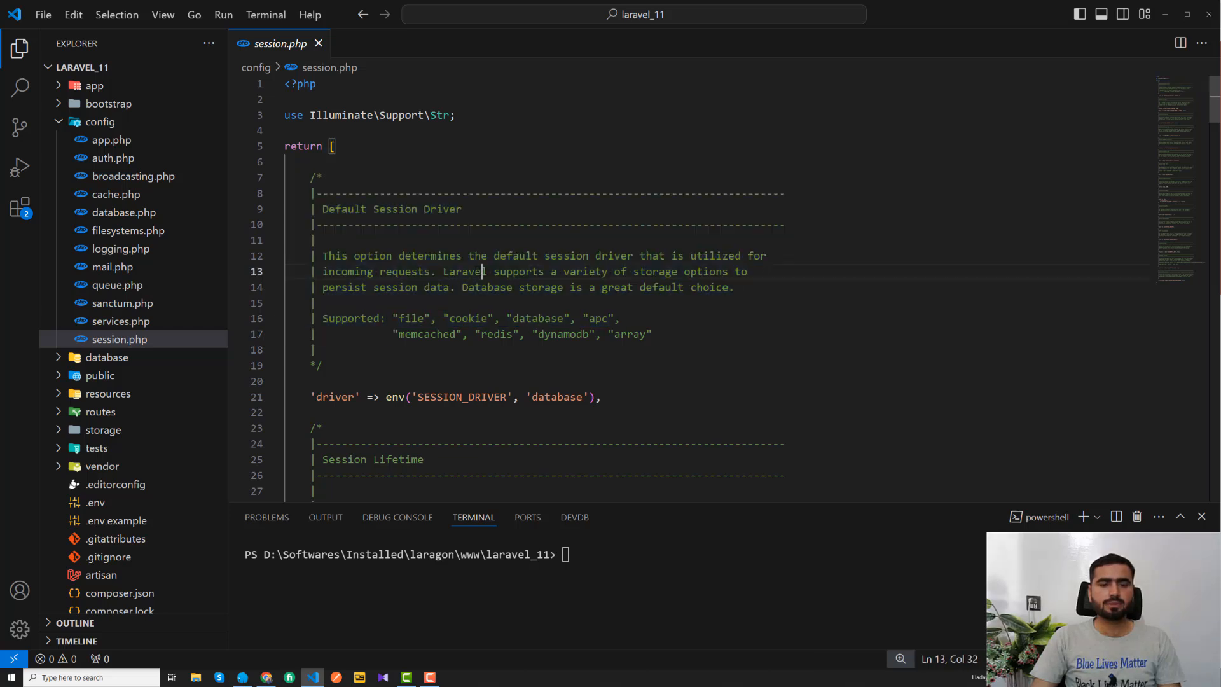
pyautogui.scroll(-3)
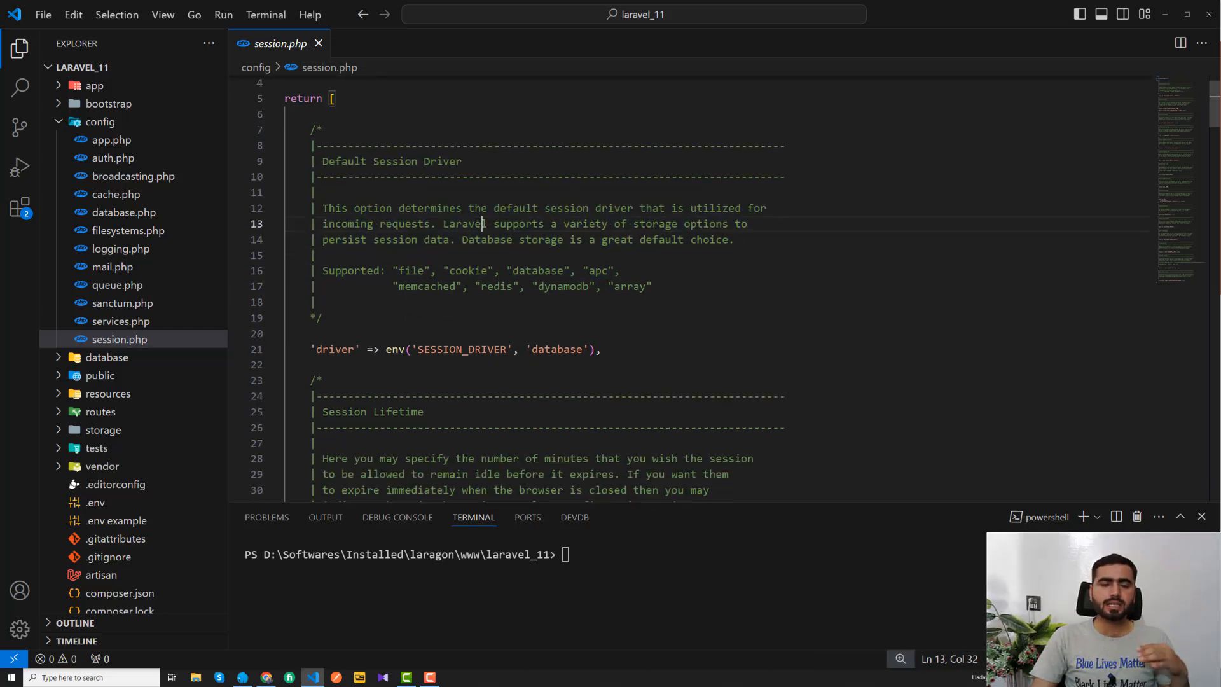
pyautogui.scroll(-3)
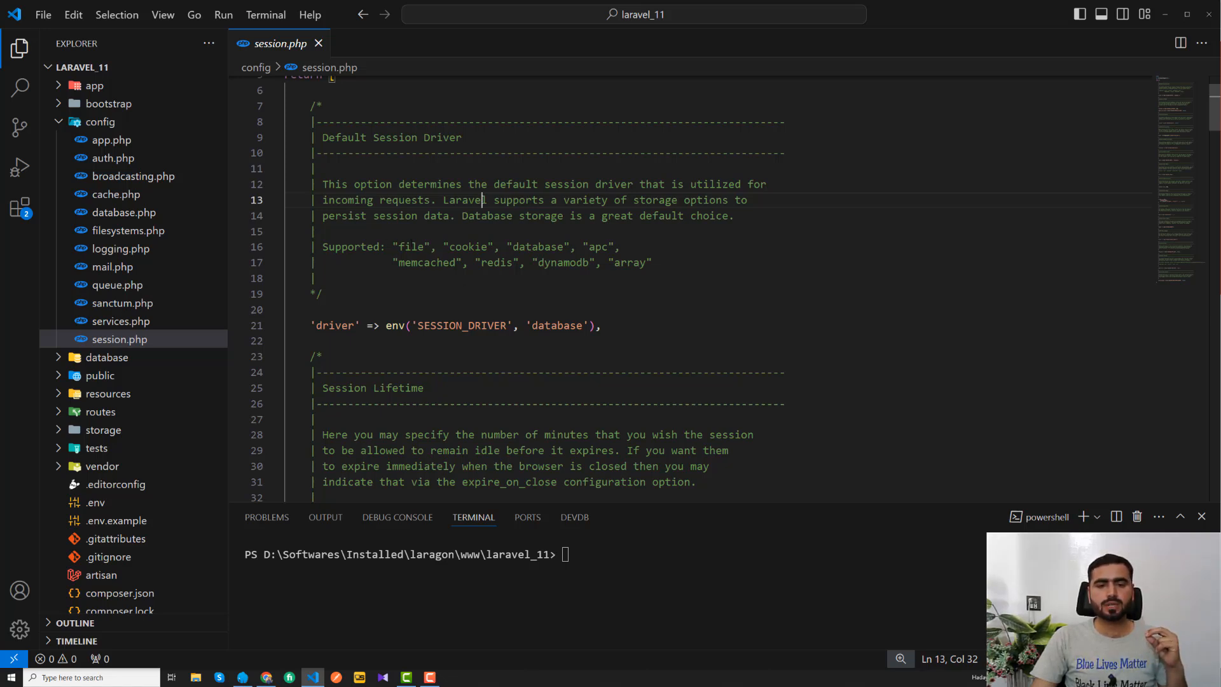
# Compare file and database among supported drivers, then leave the default driver as database
pyautogui.doubleClick(411, 246)
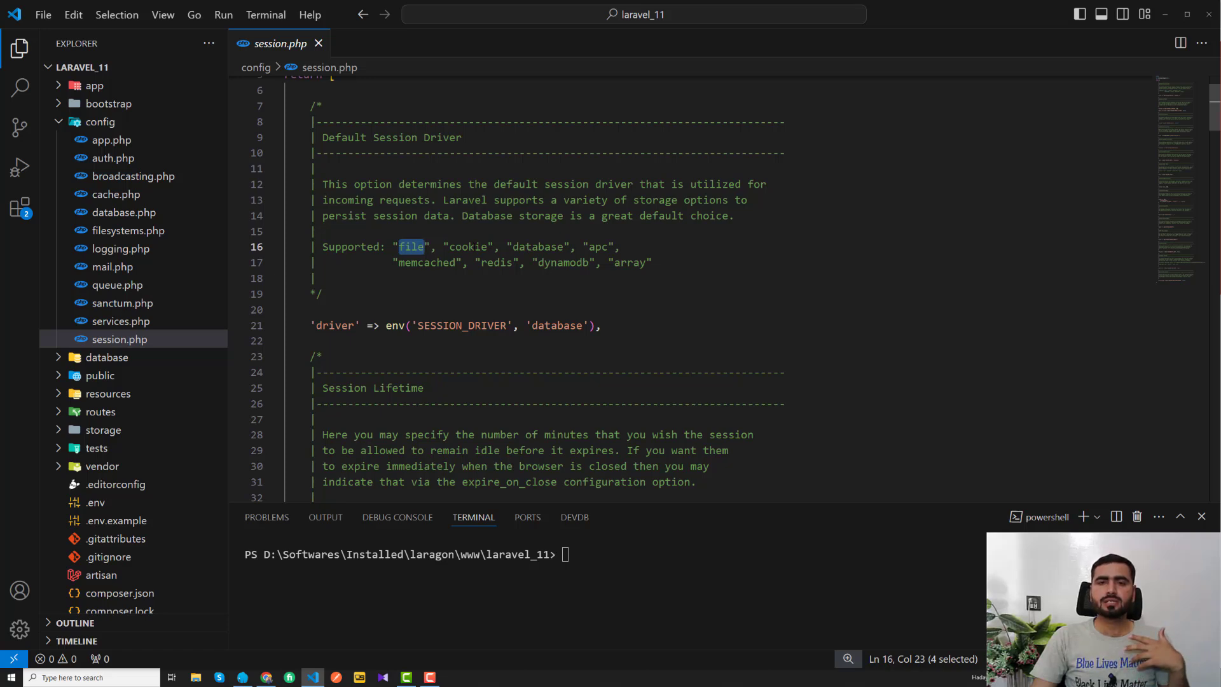
pyautogui.doubleClick(536, 246)
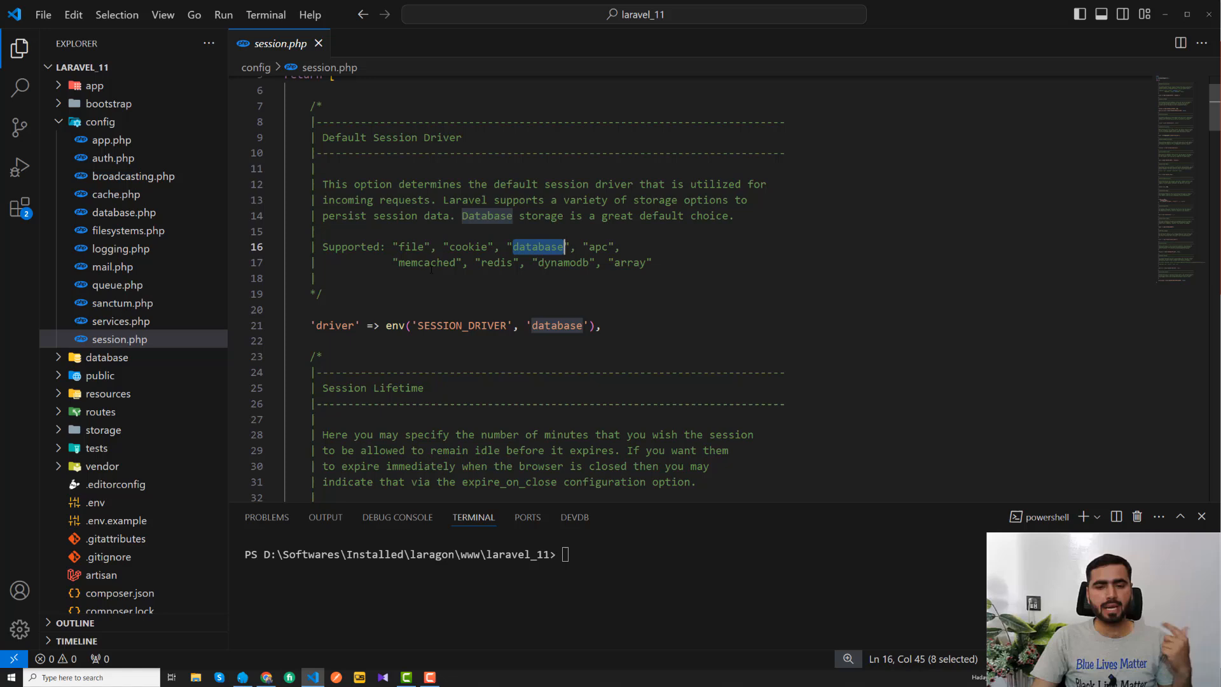
pyautogui.moveTo(512, 246); pyautogui.dragTo(311, 278)
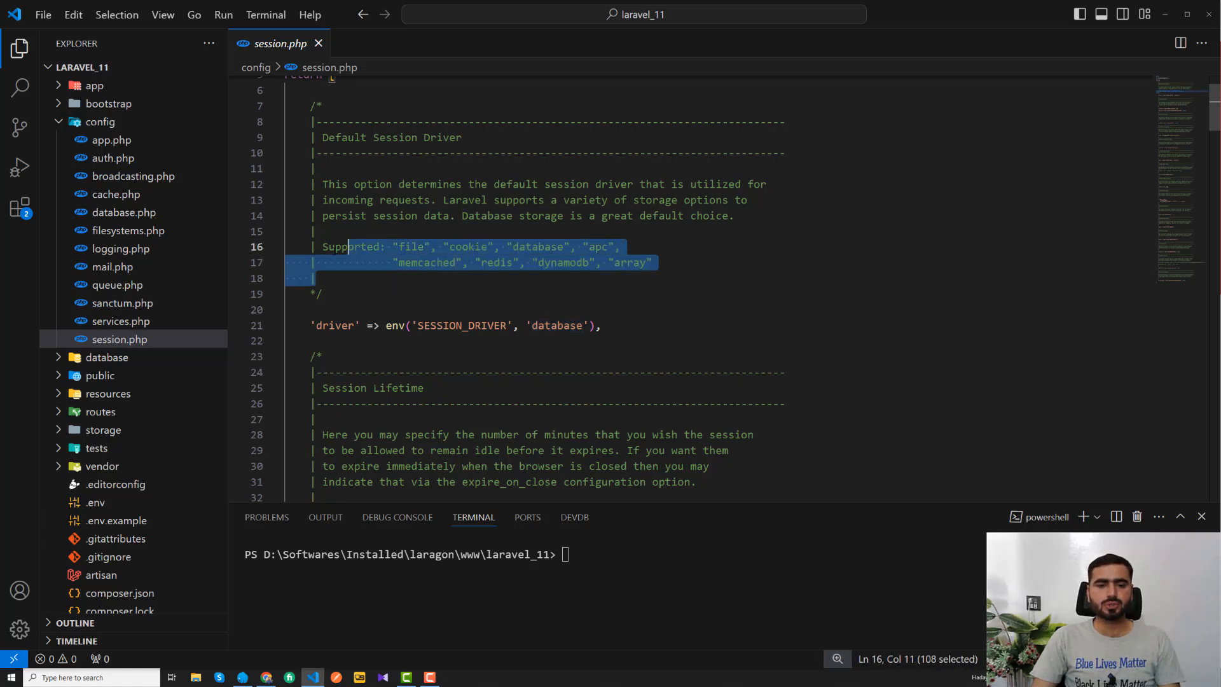
pyautogui.click(315, 232)
pyautogui.write('fil')
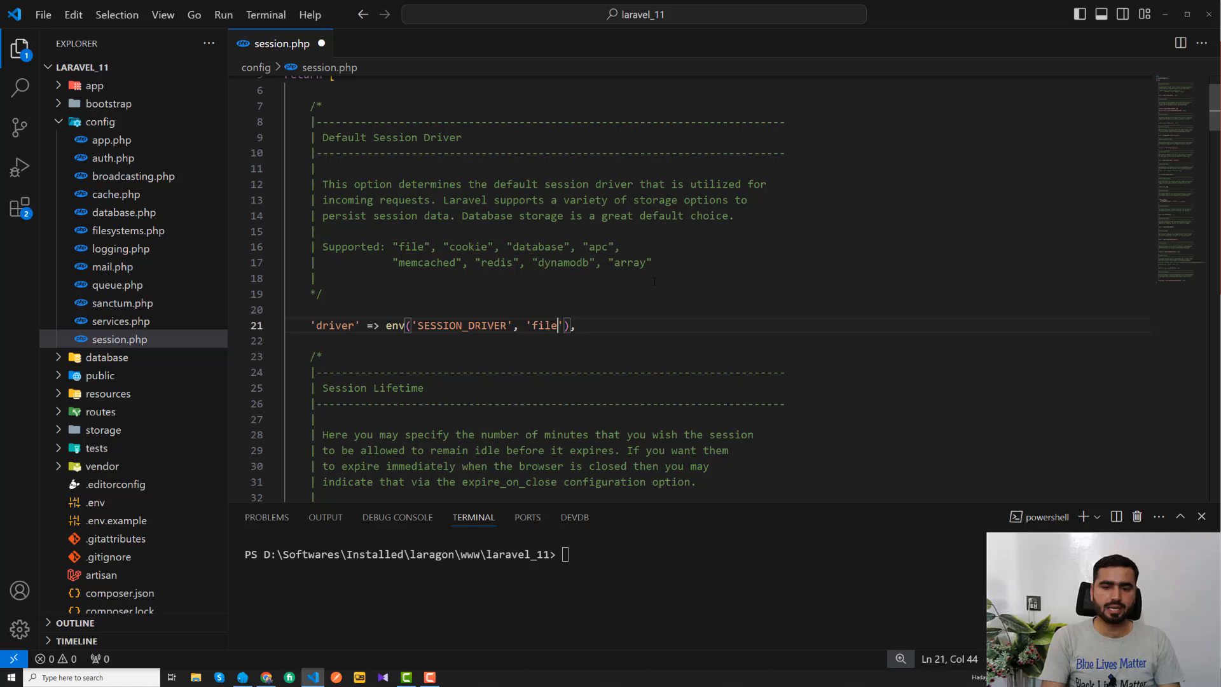
pyautogui.write('database')
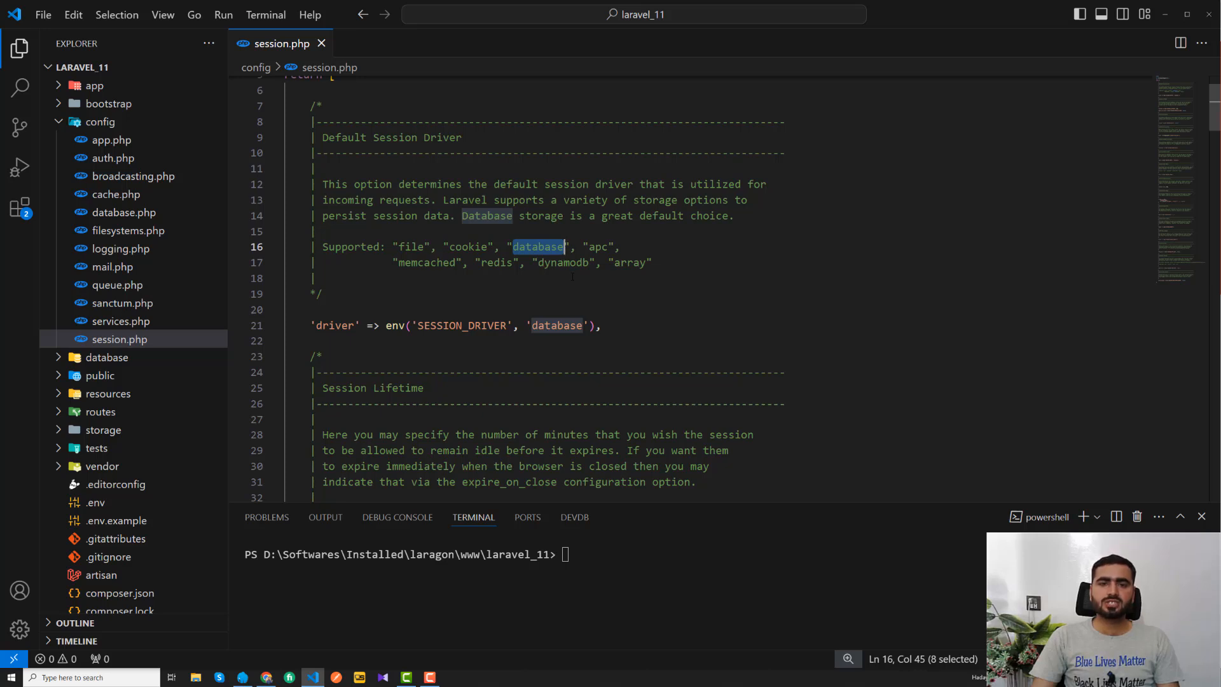
pyautogui.click(321, 43)
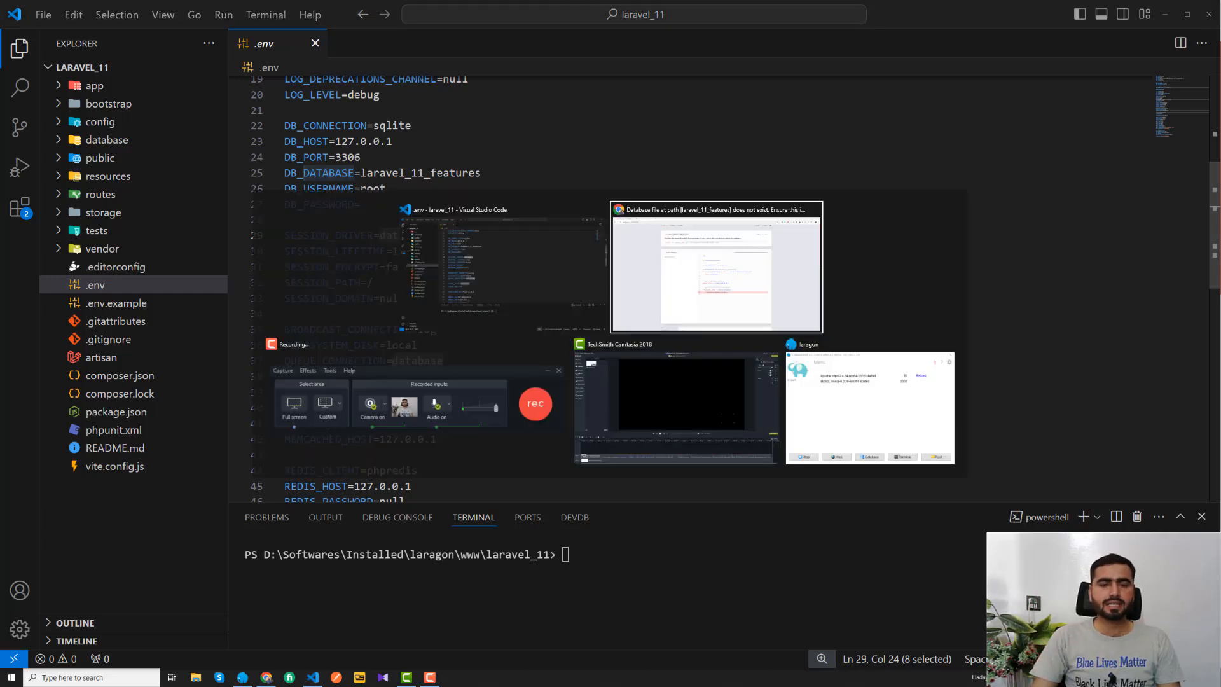
# After checking the Chrome error page, change SESSION_DRIVER to file in .env
pyautogui.click(716, 267)
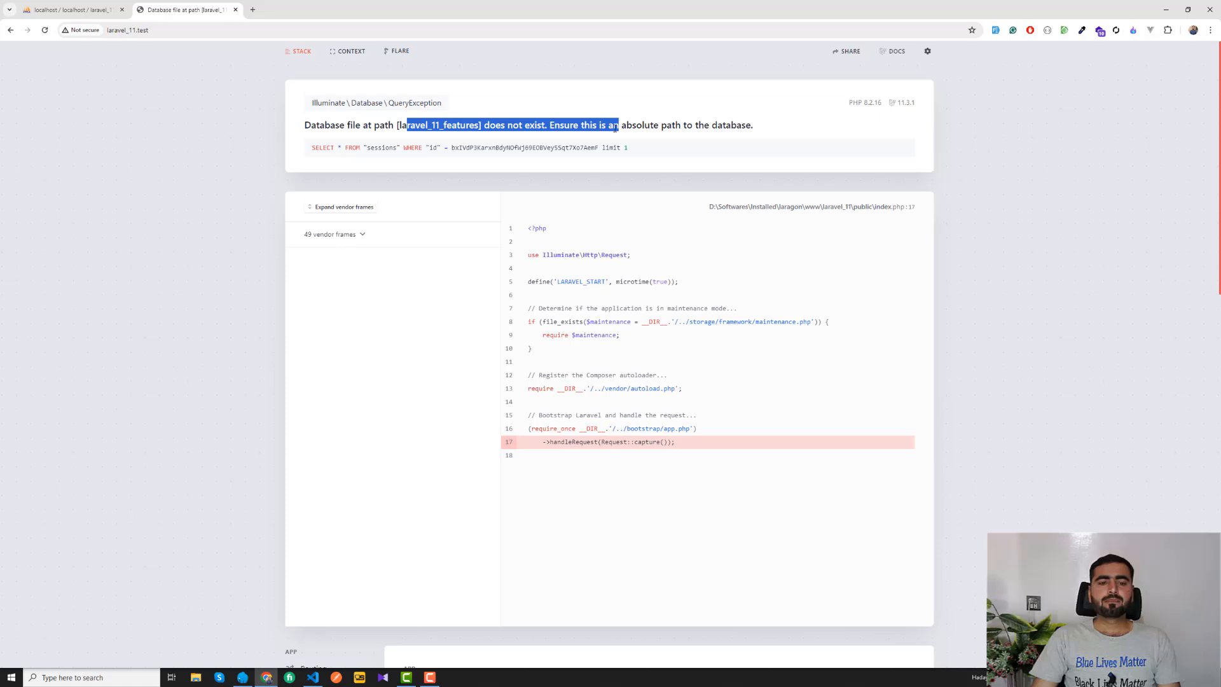
pyautogui.click(311, 676)
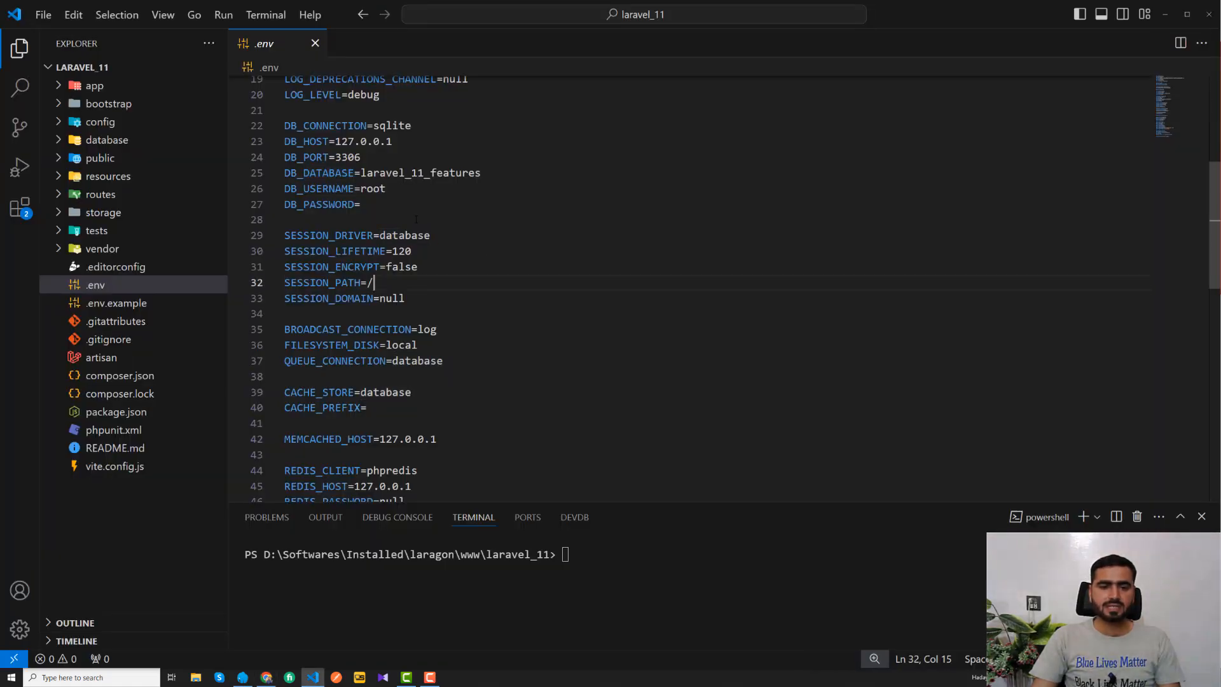
pyautogui.write('fi')
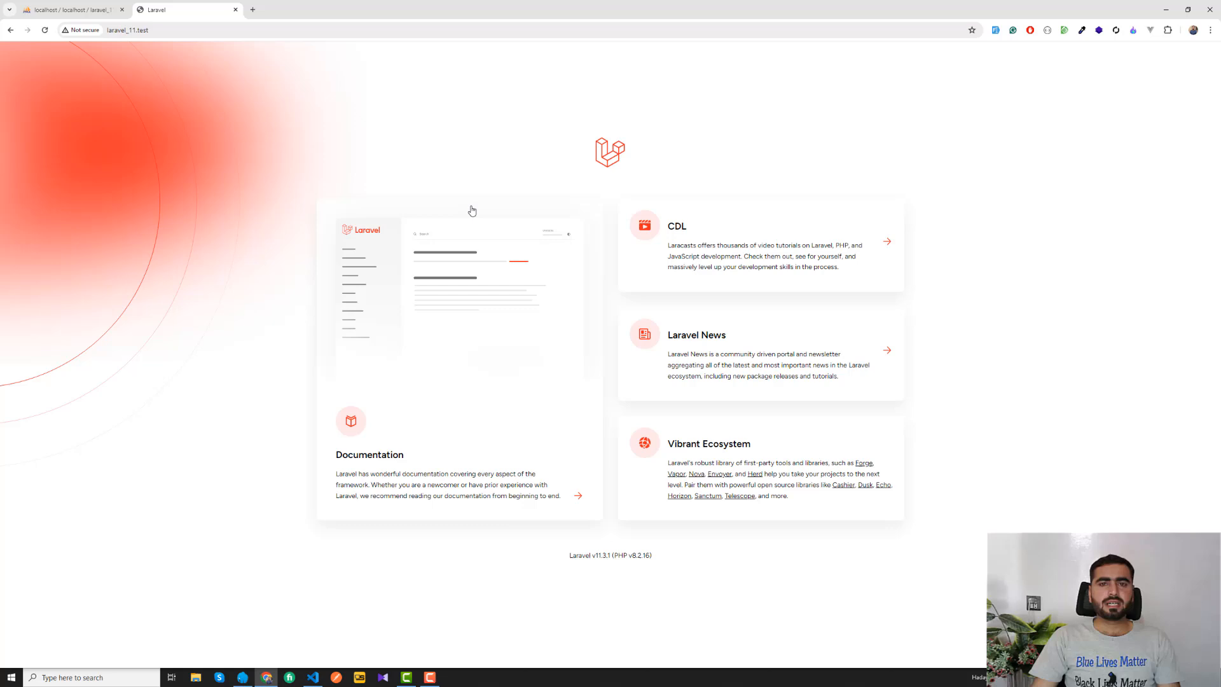
pyautogui.moveTo(938, 165)
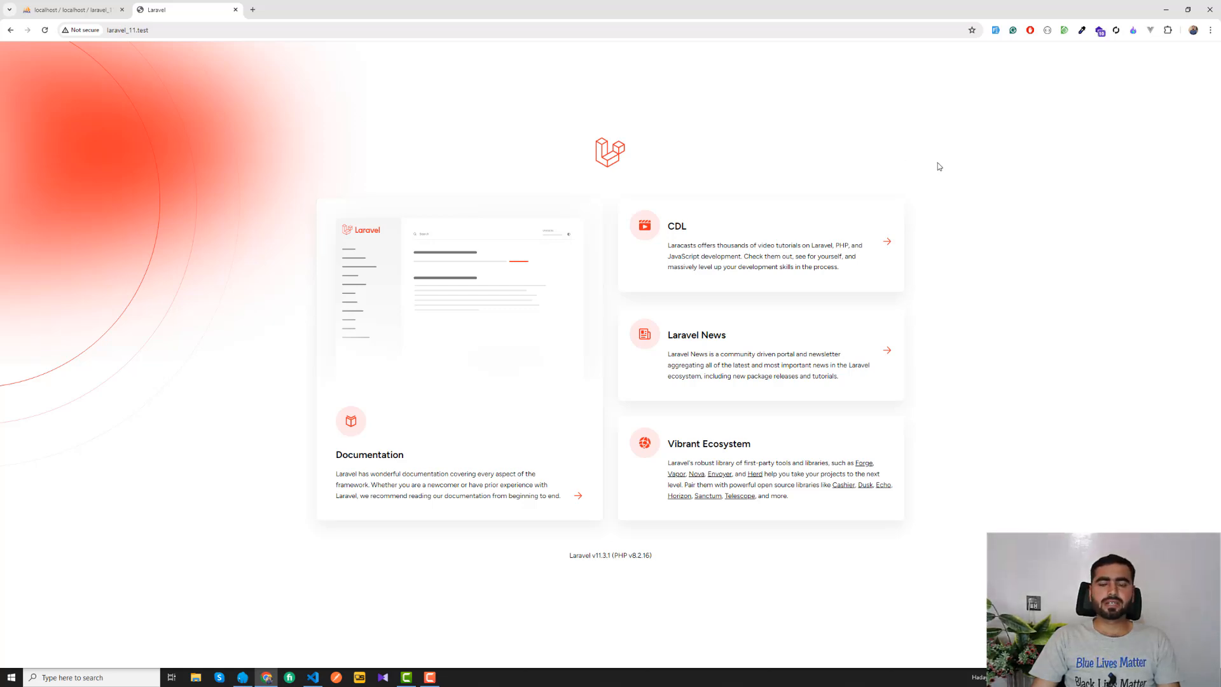
# Set SESSION_DRIVER back to database in .env so the error page returns
pyautogui.click(313, 677)
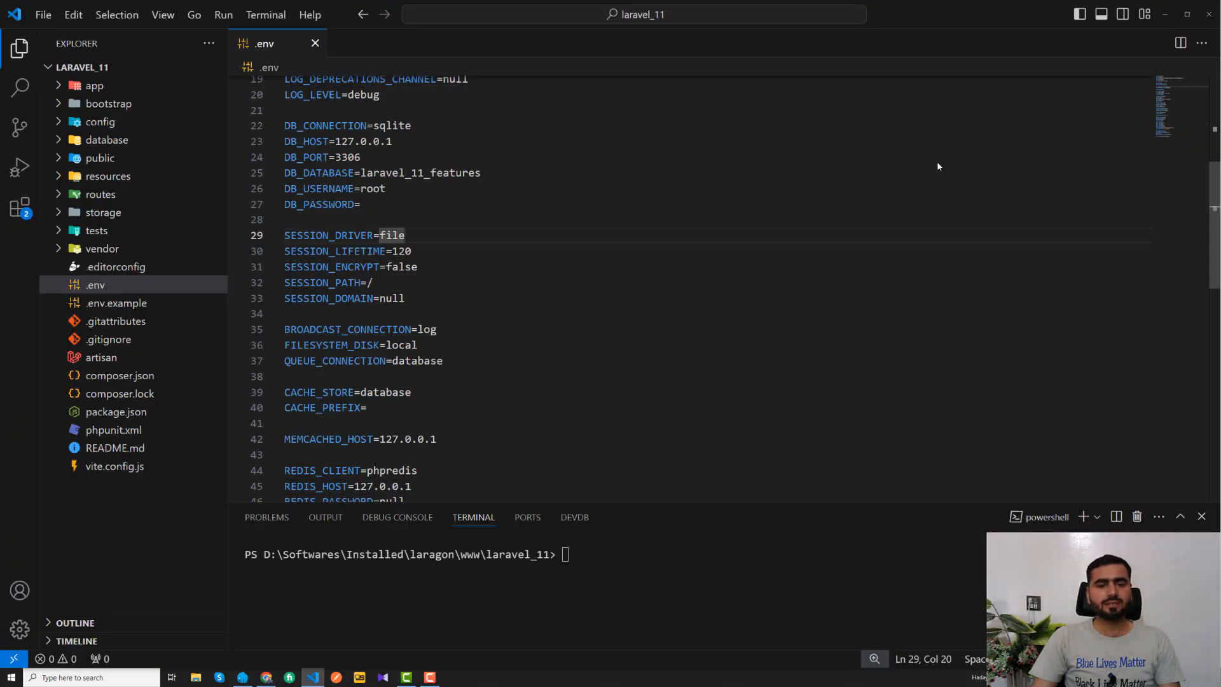
pyautogui.write('database')
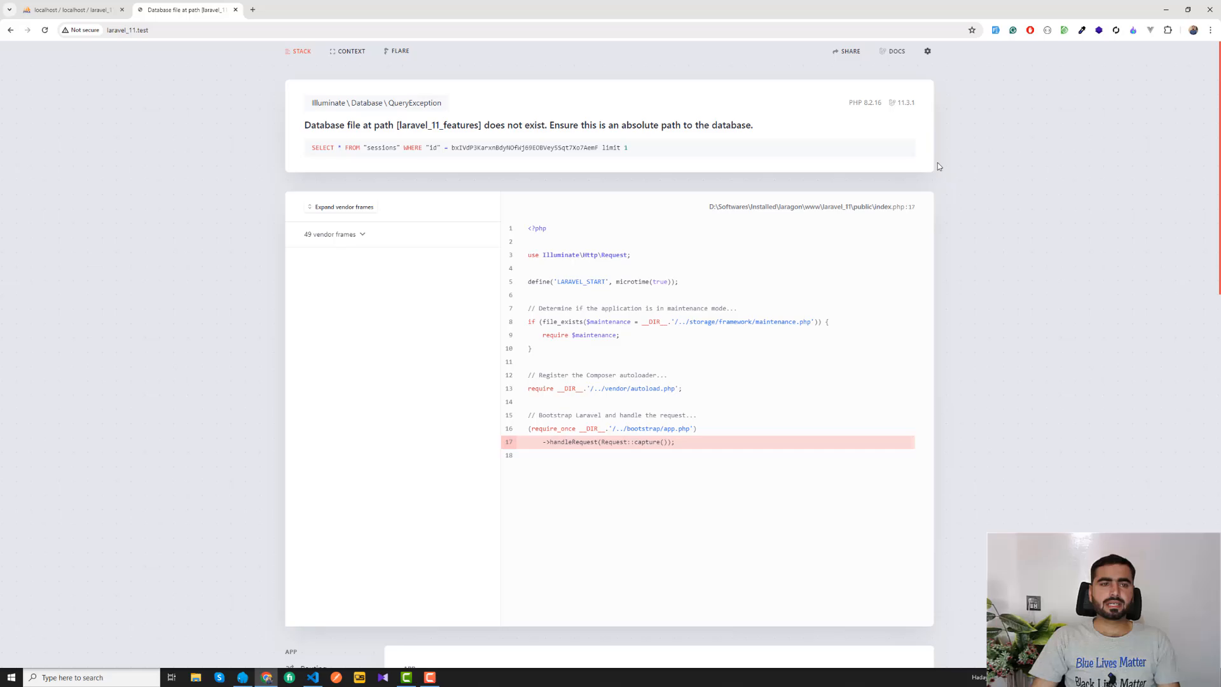
# Replace the SESSION_DRIVER value database with file once more
pyautogui.click(313, 676)
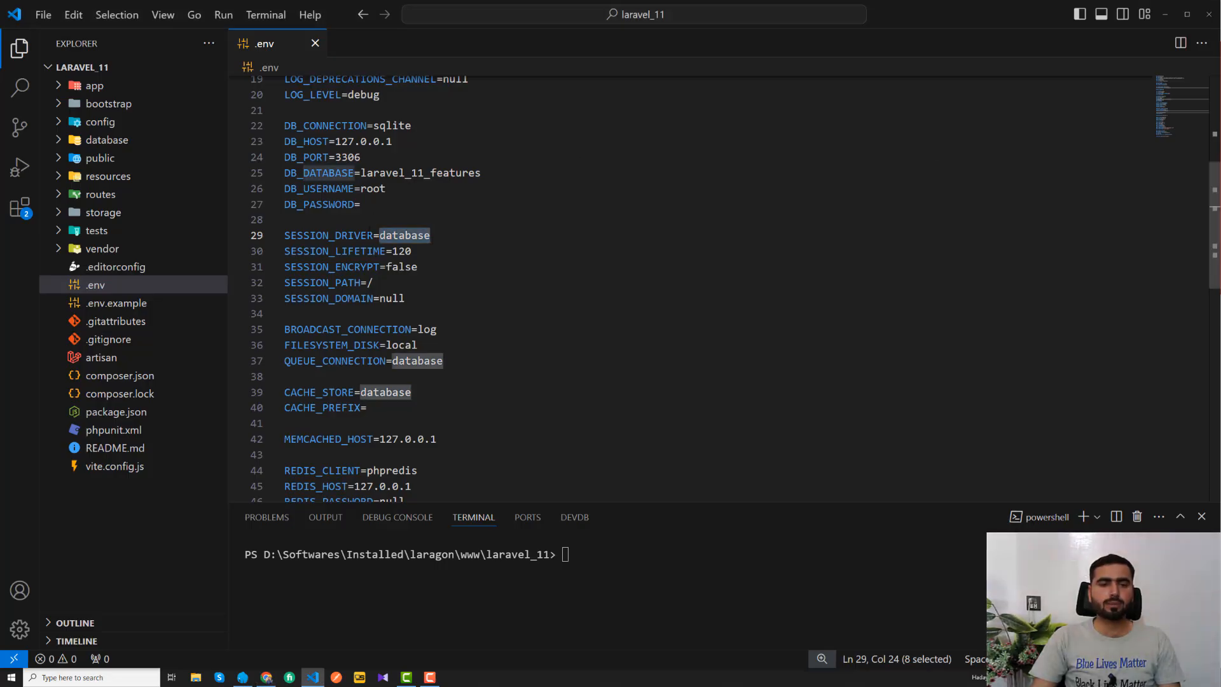
pyautogui.write('fi')
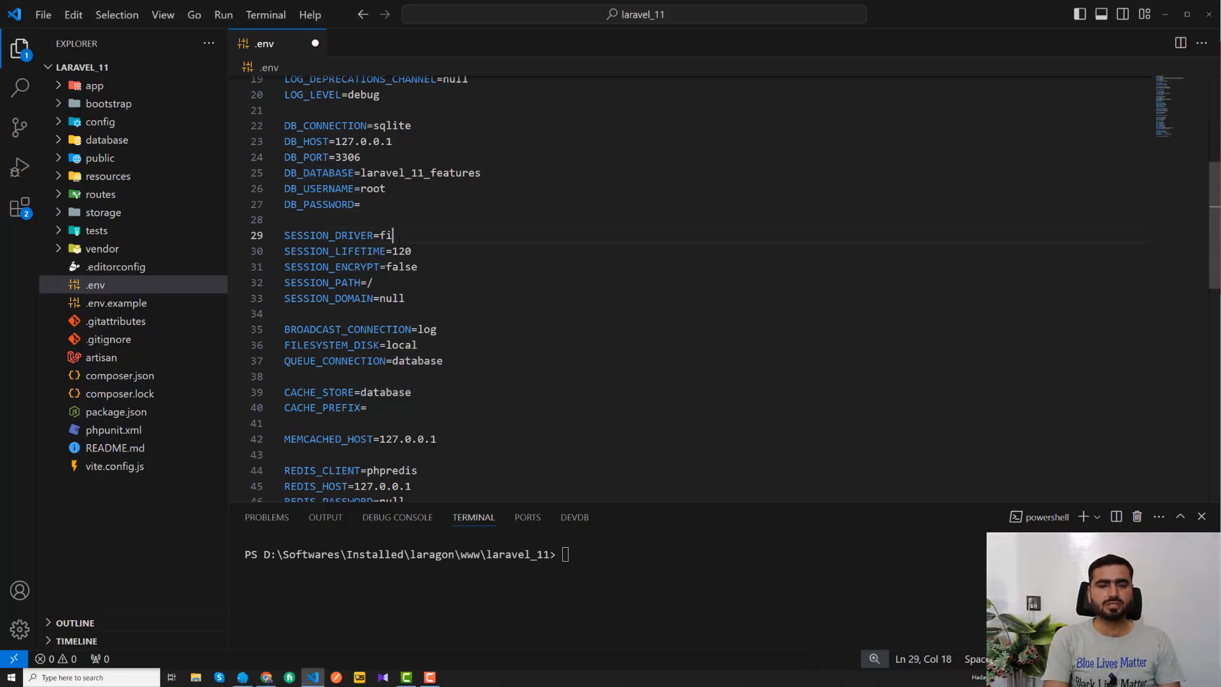
pyautogui.write('le')
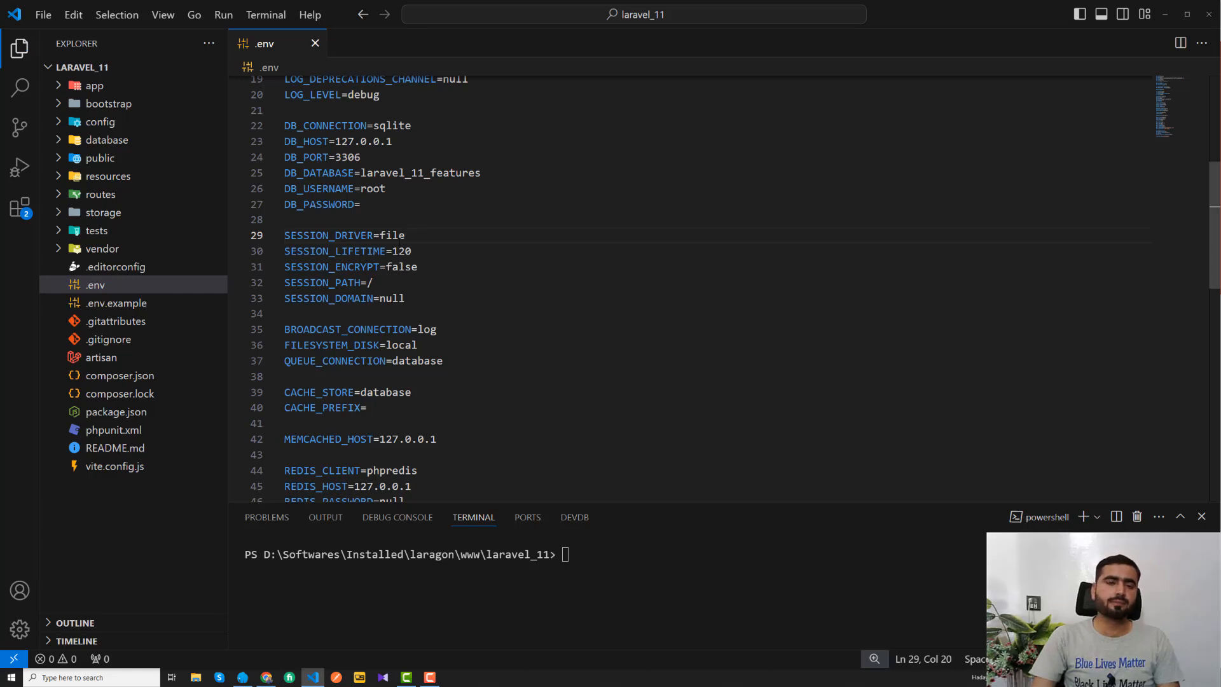
pyautogui.scroll(-3)
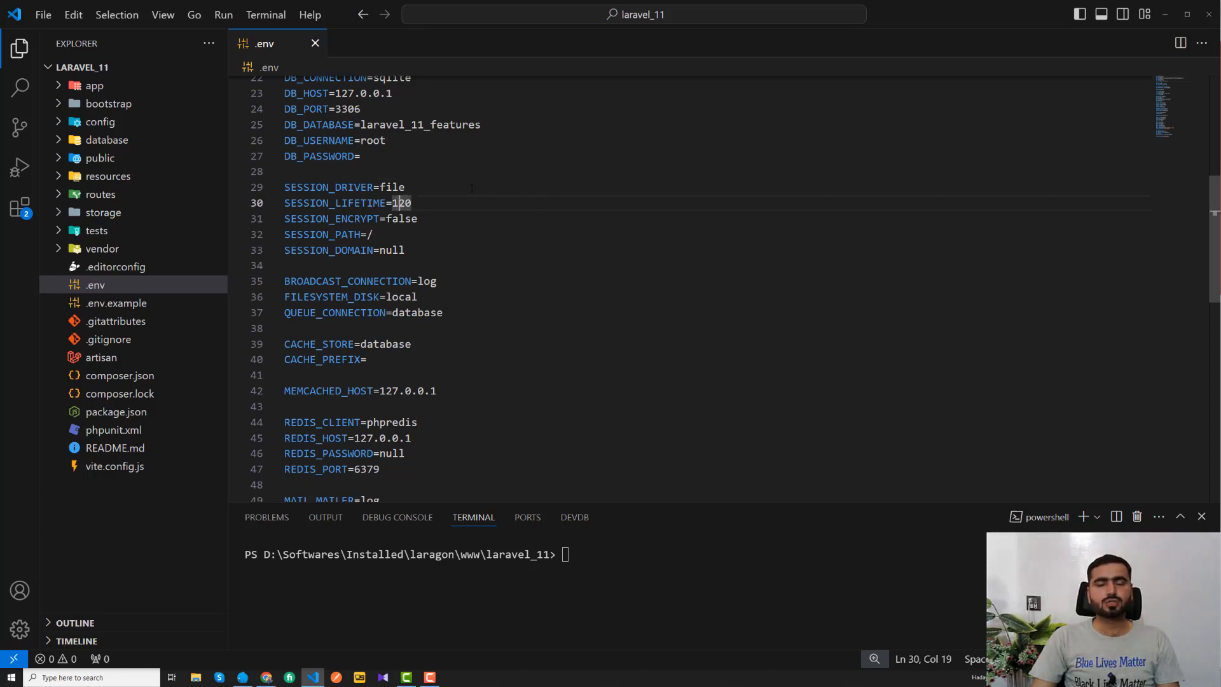
pyautogui.moveTo(396, 202); pyautogui.dragTo(359, 202)
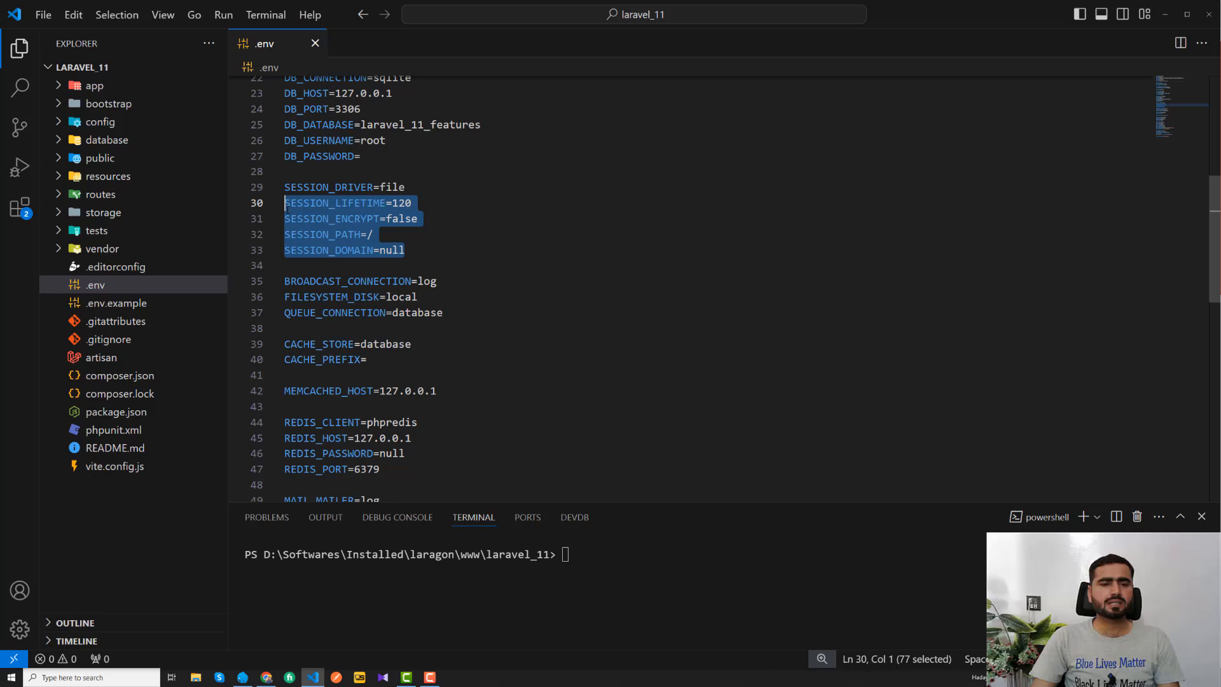
pyautogui.click(414, 202)
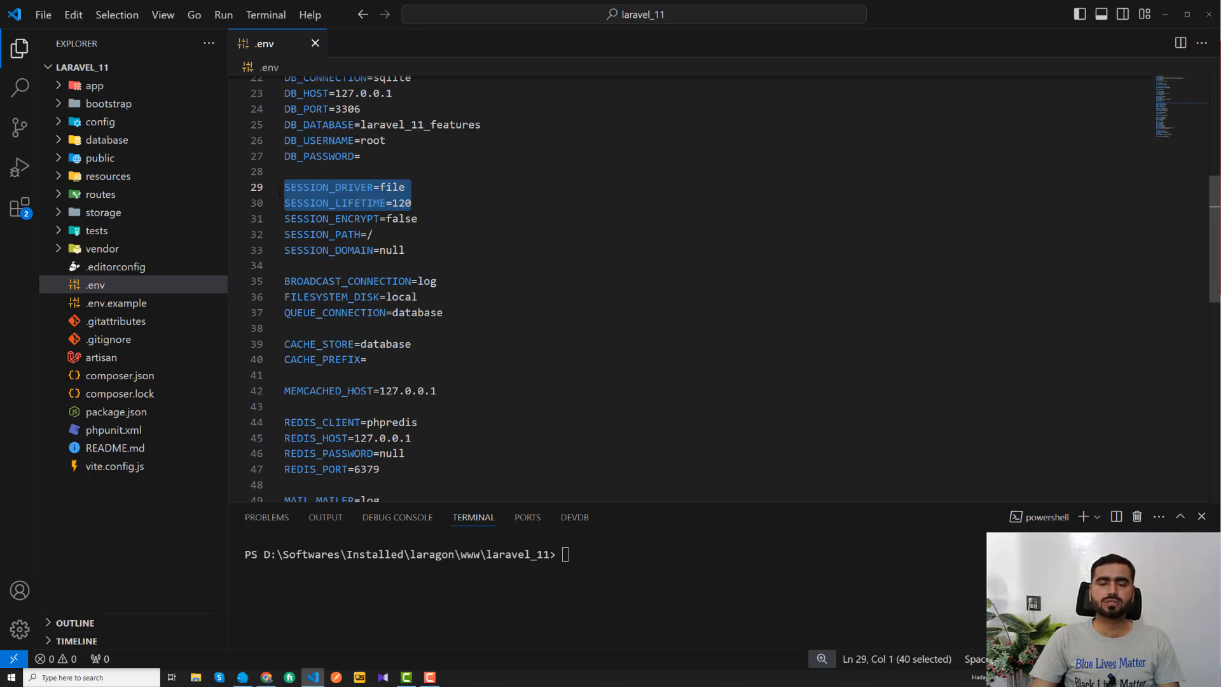
pyautogui.click(404, 187)
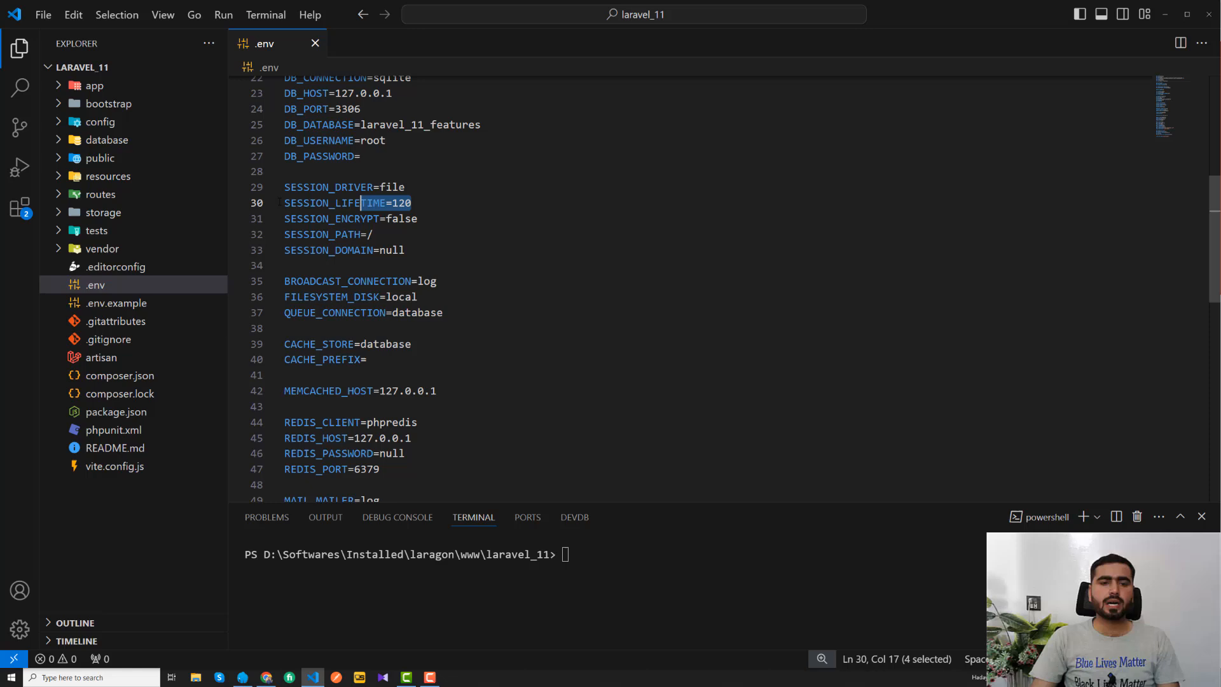
pyautogui.click(413, 202)
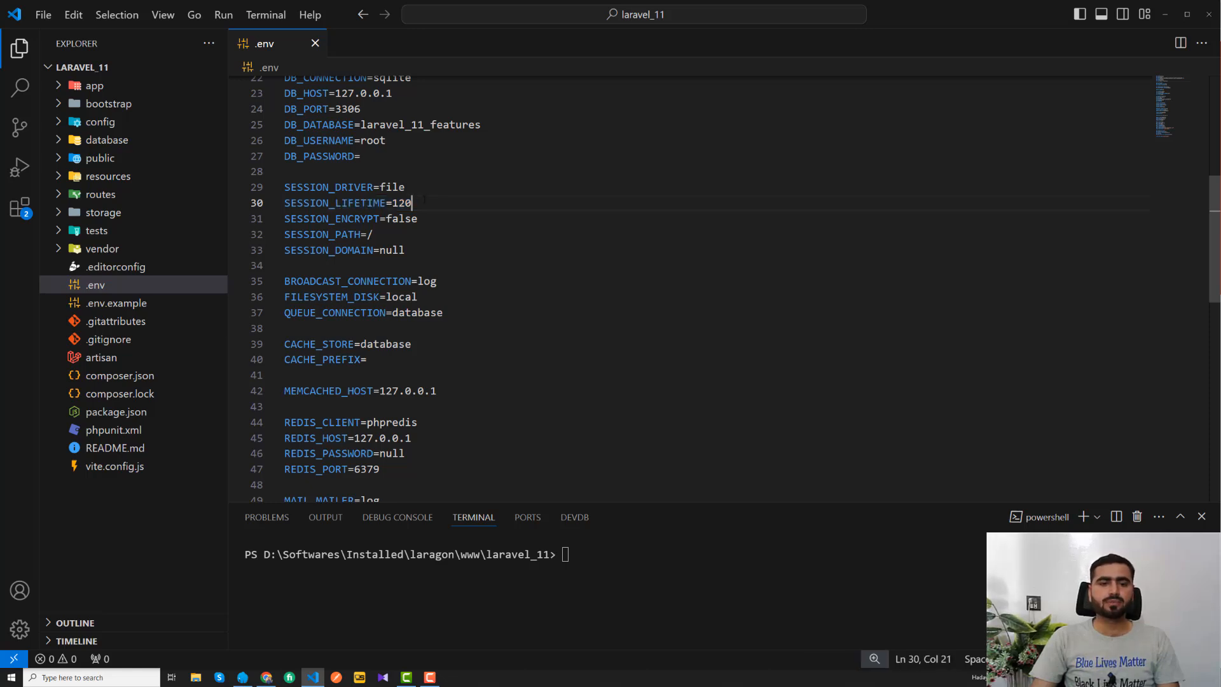
pyautogui.press('shift+Left')
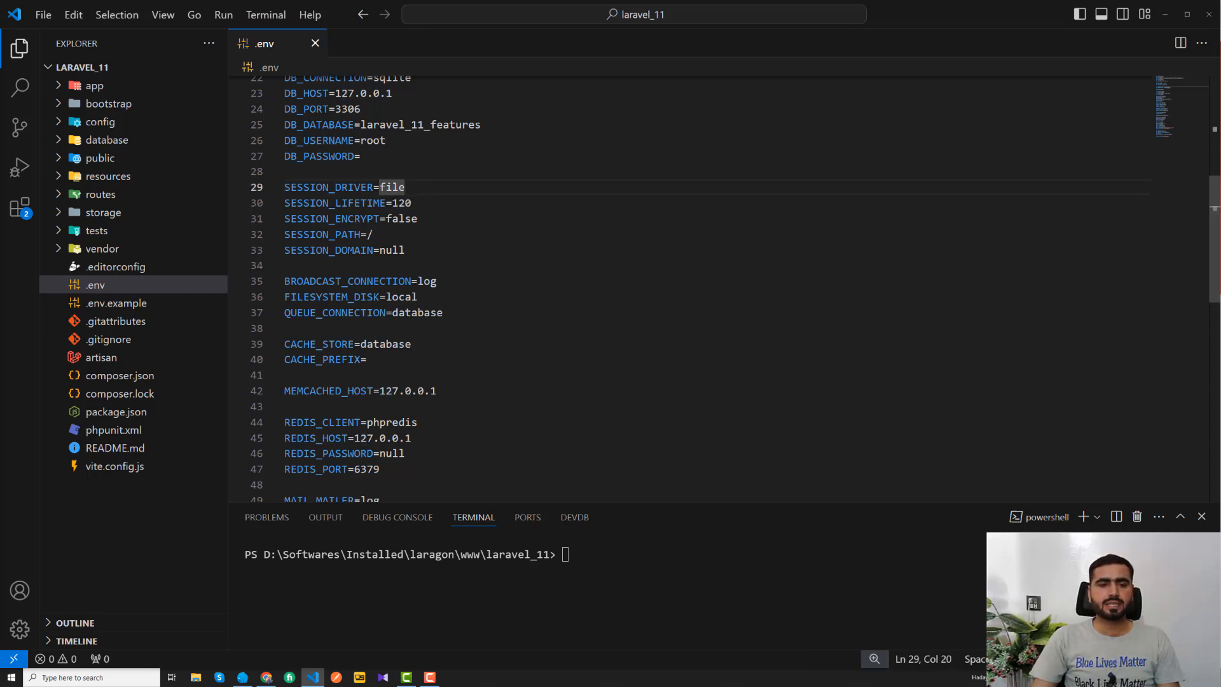
pyautogui.click(395, 203)
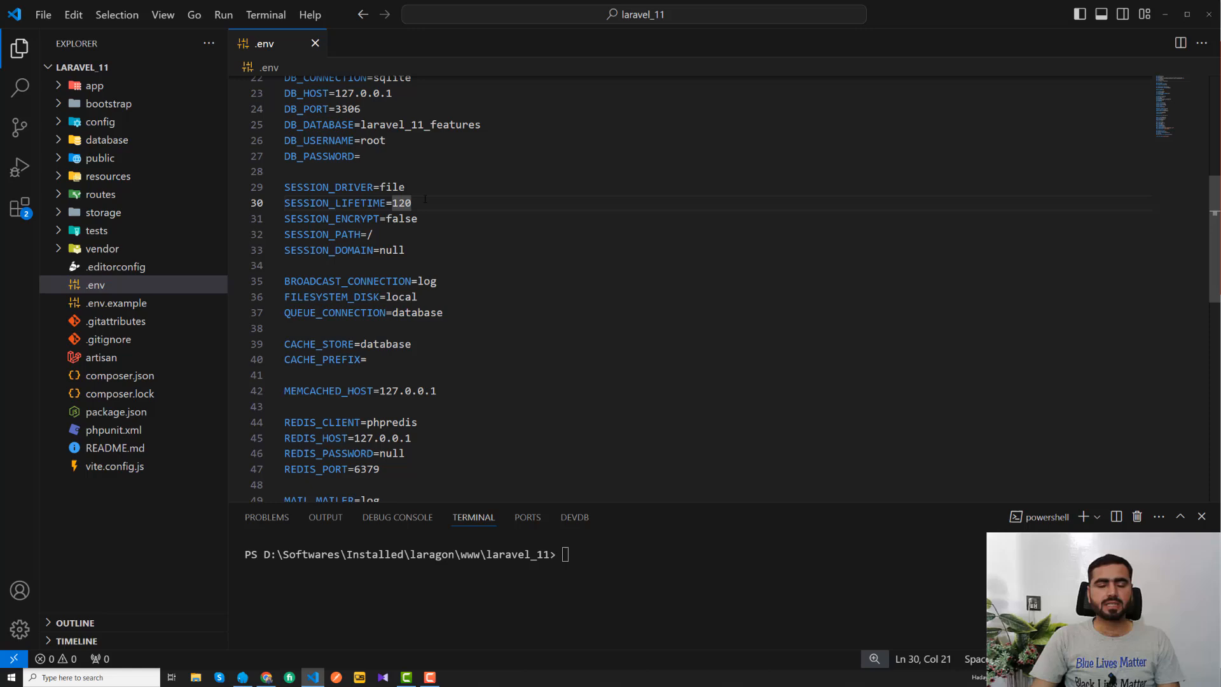